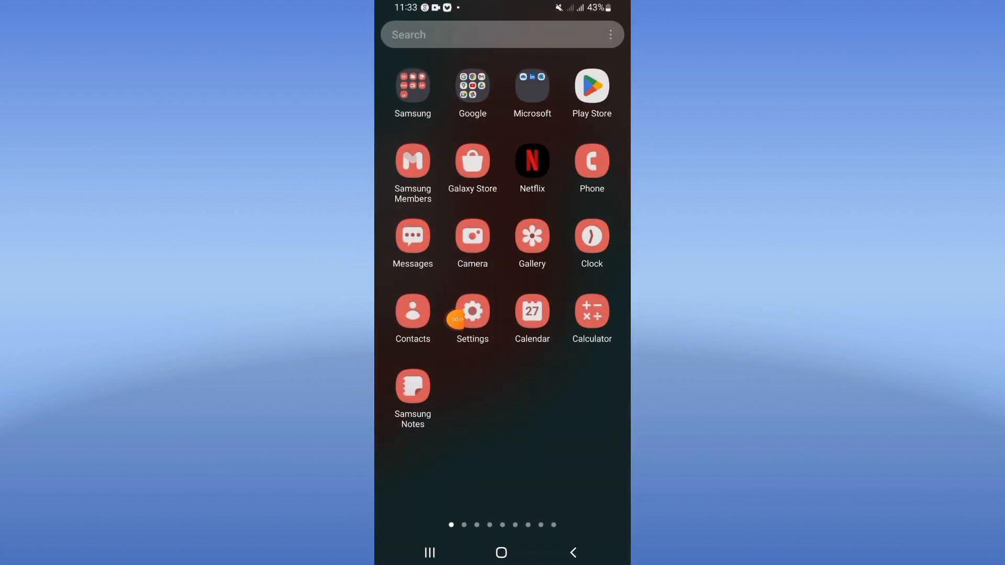
- Search Settings for 'skrill' and open Skrill's app info page
click(473, 311)
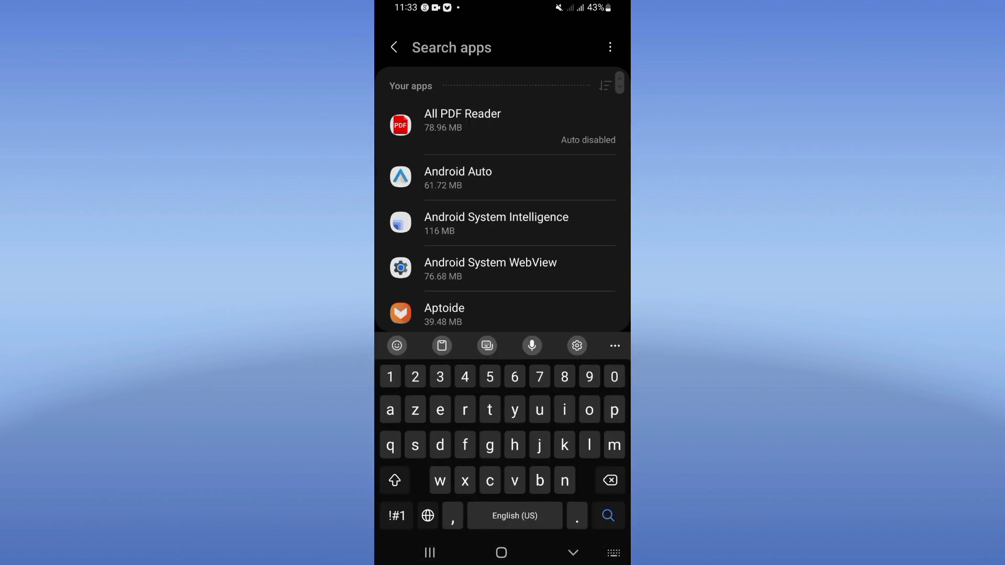
text(sktill)
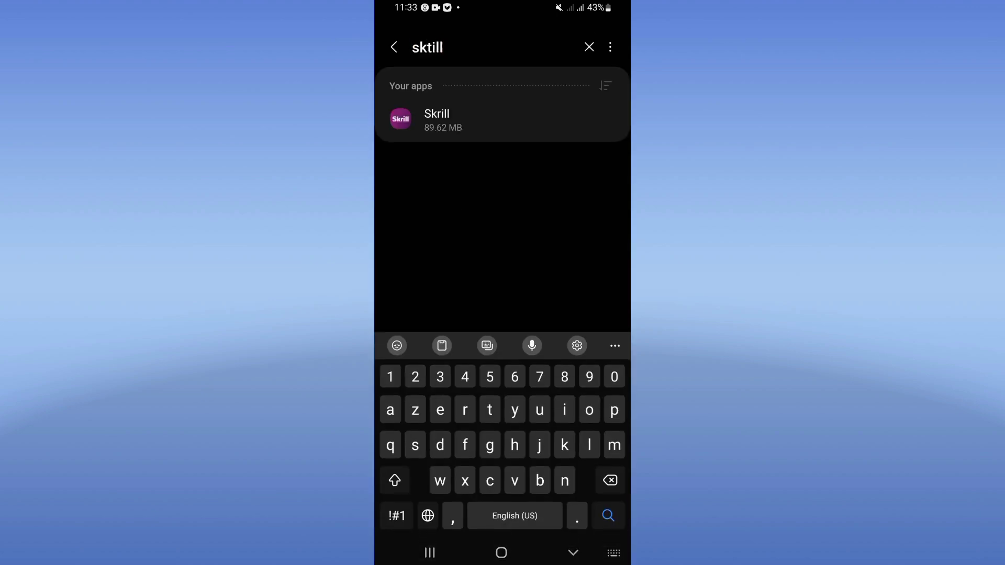
click(436, 119)
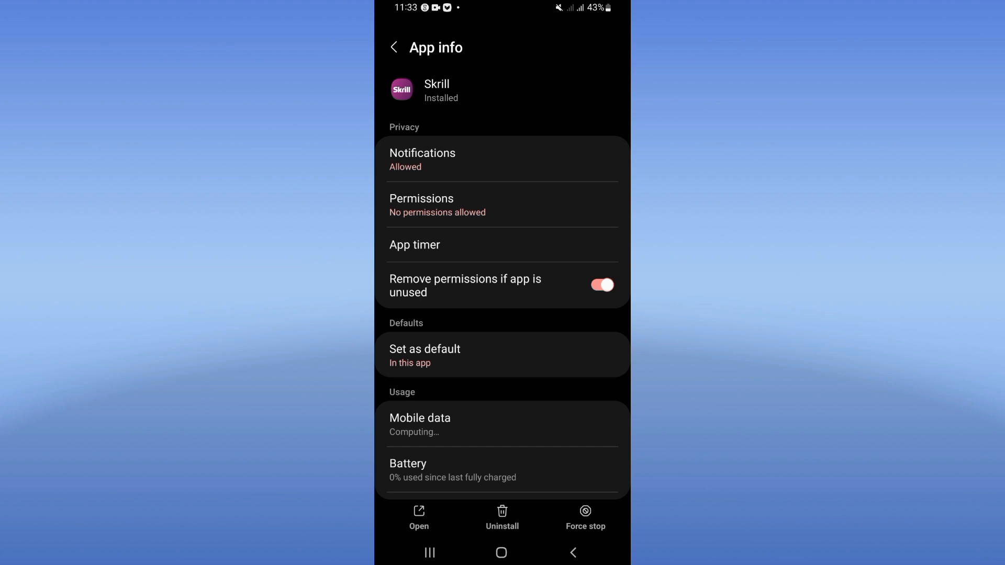
- Clear Skrill's cached files from its Storage page
scroll(down, 3)
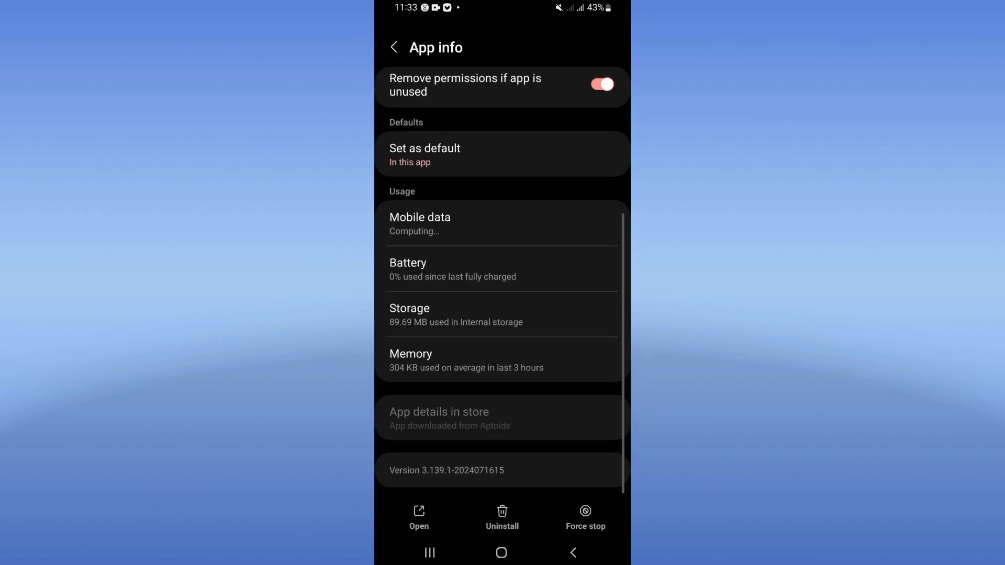
click(430, 314)
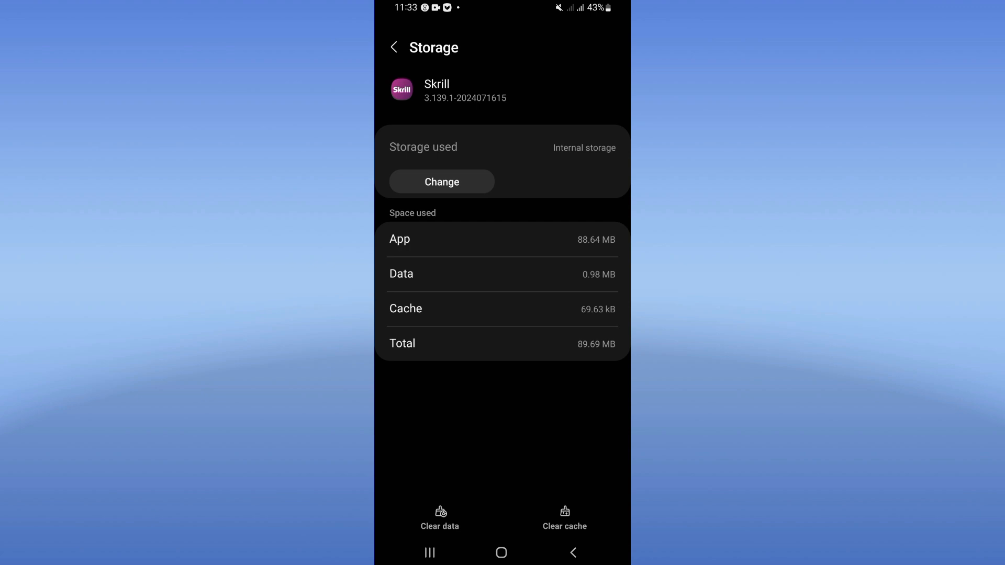
click(394, 47)
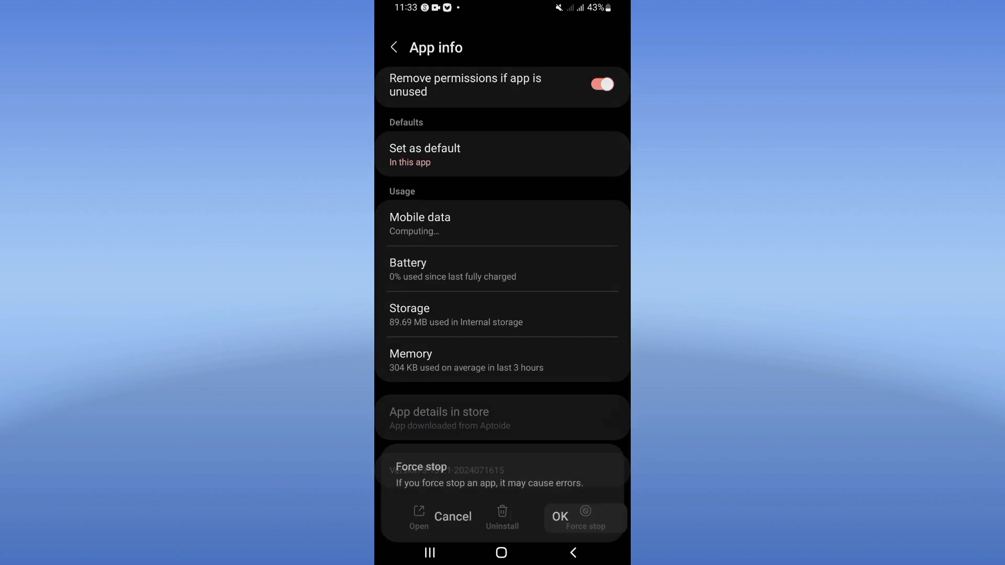
- Confirm OK in the Force stop dialog for Skrill
click(585, 518)
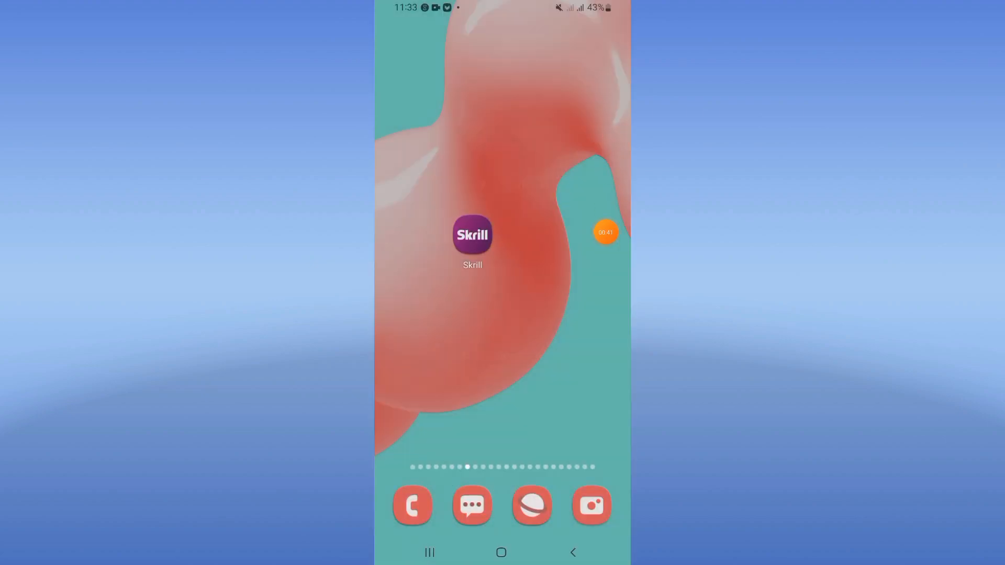
click(606, 233)
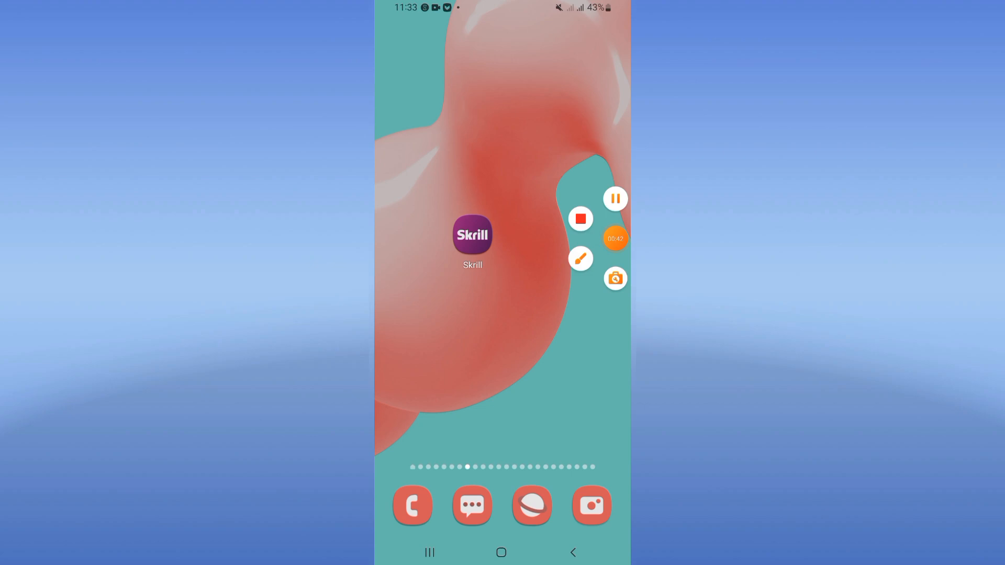